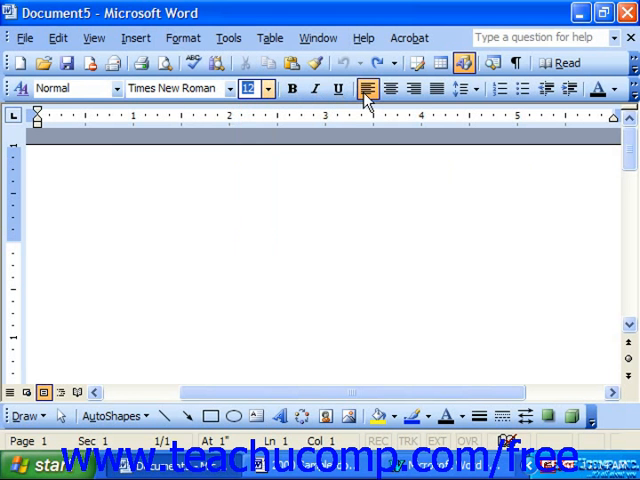
mouse_move(425, 100)
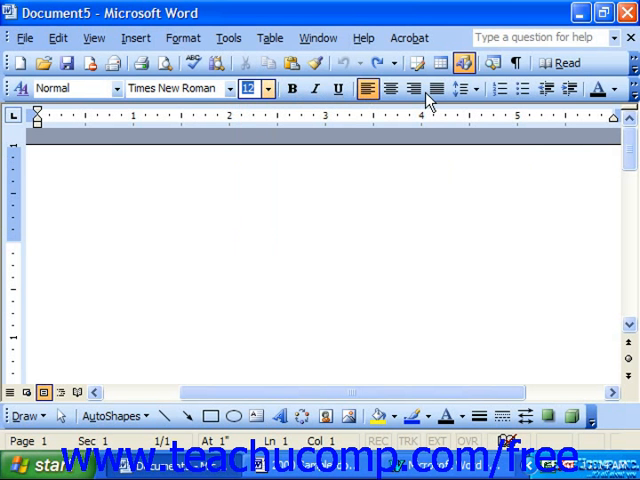
mouse_move(238, 208)
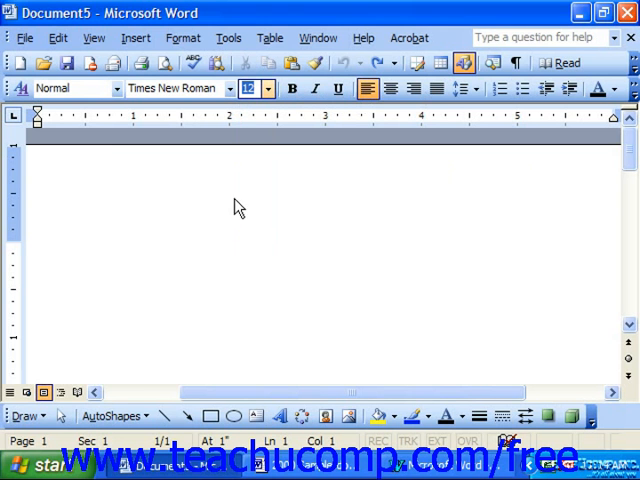
mouse_move(282, 162)
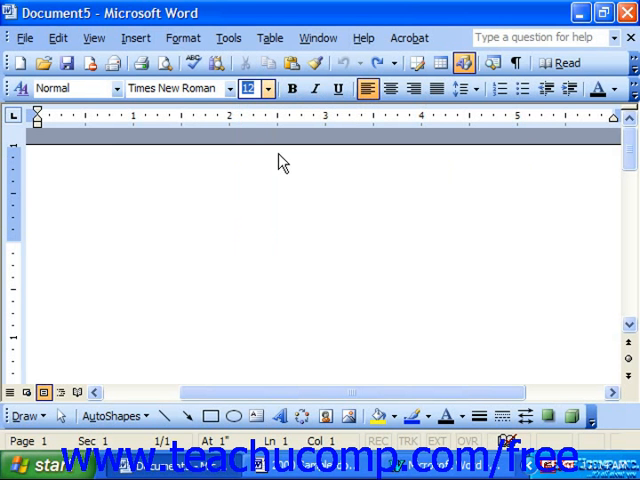
mouse_move(8, 89)
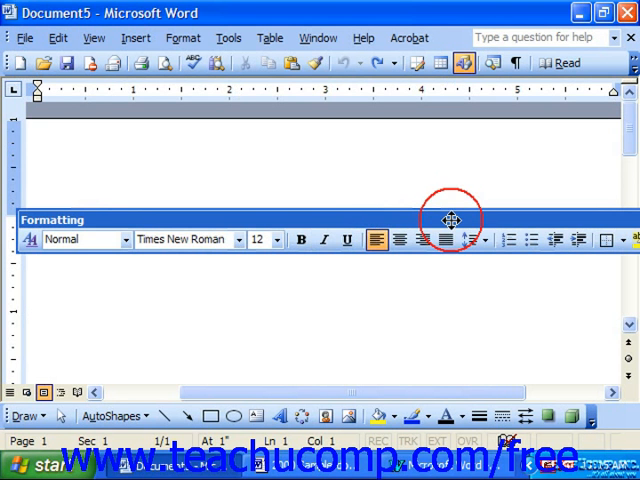
Step: Drag the floating Formatting toolbar to a new spot over the blank page
left_click_drag(451, 219, 344, 222)
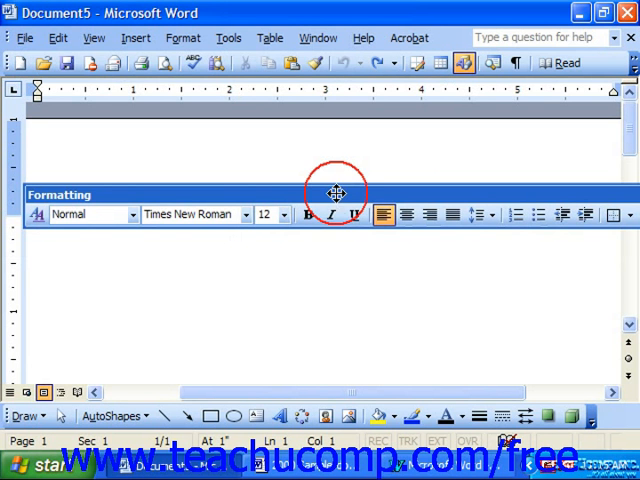
Step: Dock the Formatting toolbar back in its row beneath the menus
left_click_drag(337, 193, 322, 153)
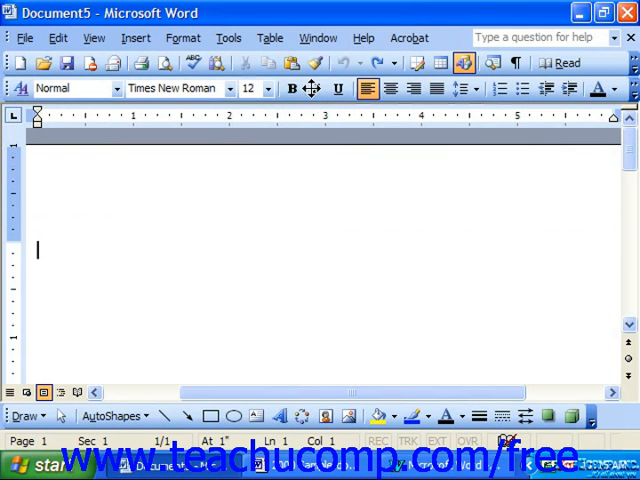
mouse_move(278, 148)
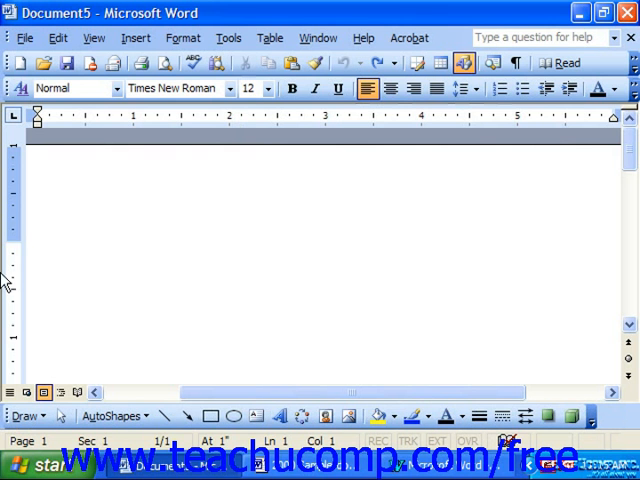
mouse_move(330, 273)
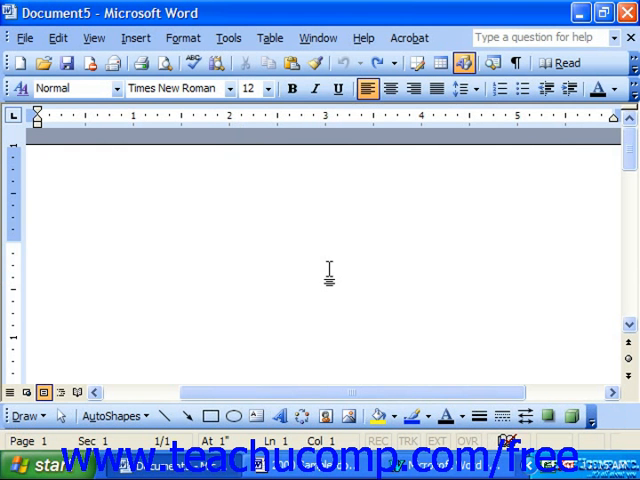
left_click(38, 250)
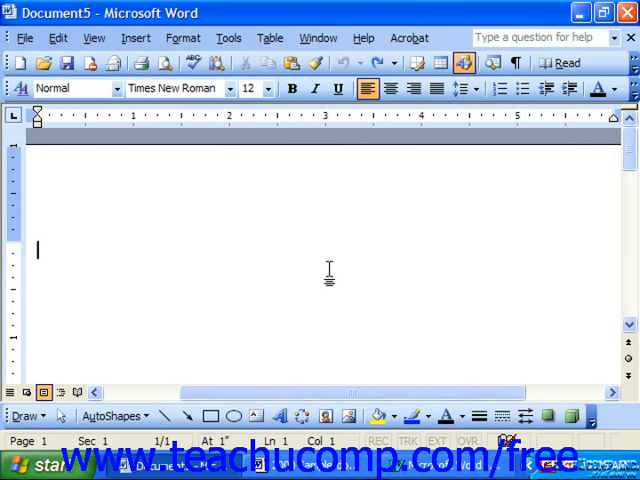